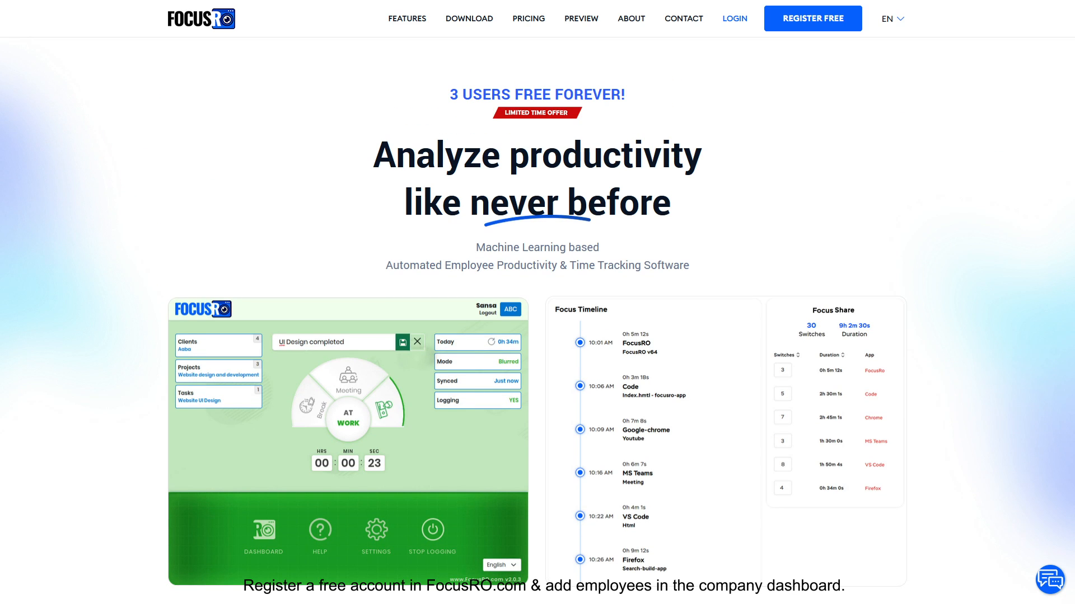
Start logging the work day in the FocusRO client so the timer runs from zero.
left_click(812, 18)
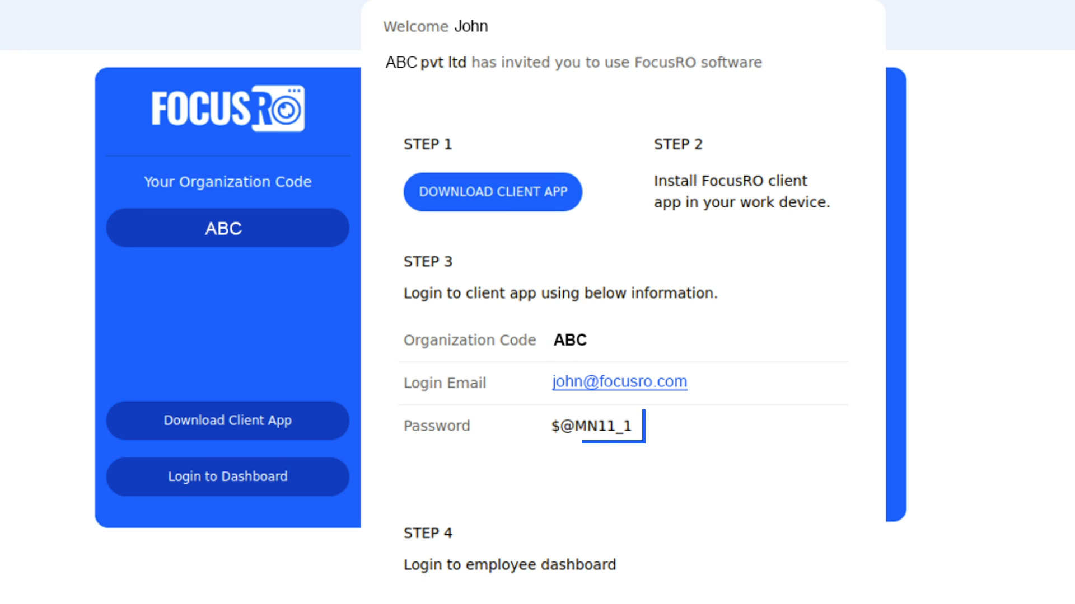
left_click(492, 192)
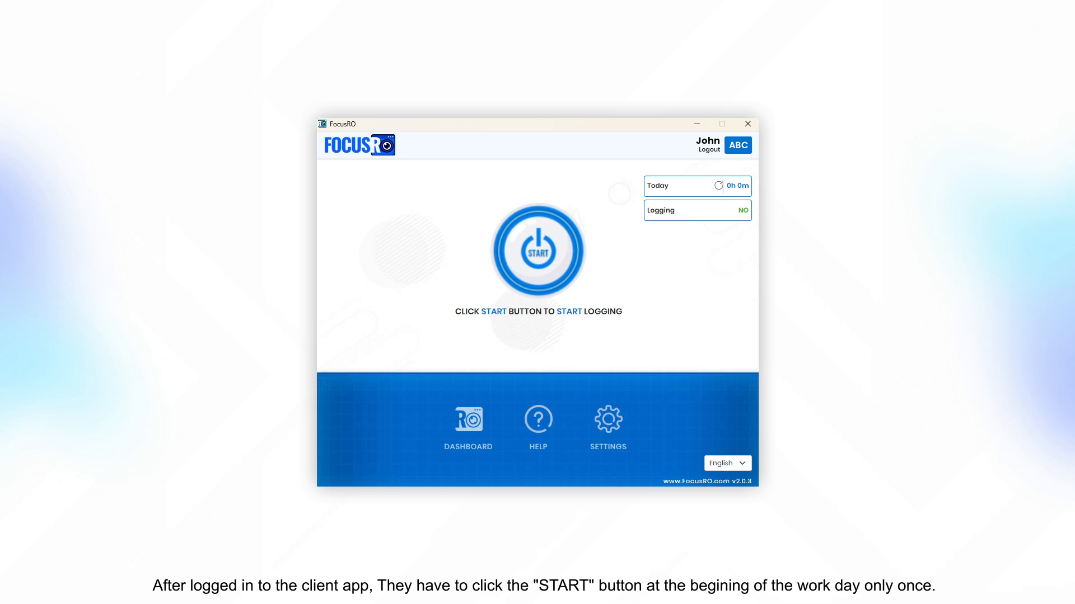
left_click(538, 251)
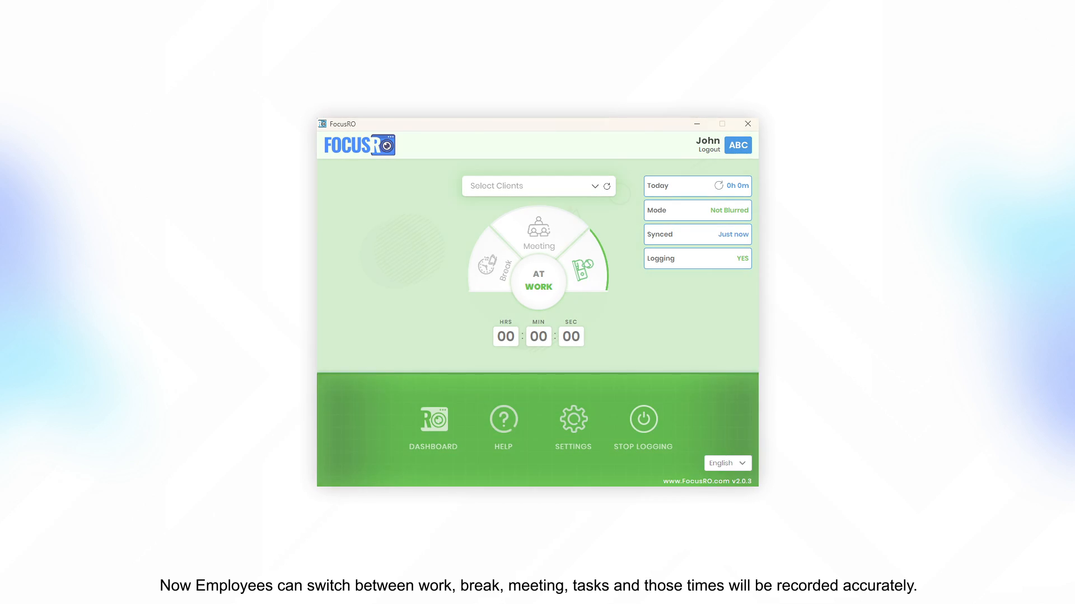
Select Meeting on the status wheel to change status from At Work.
left_click(539, 229)
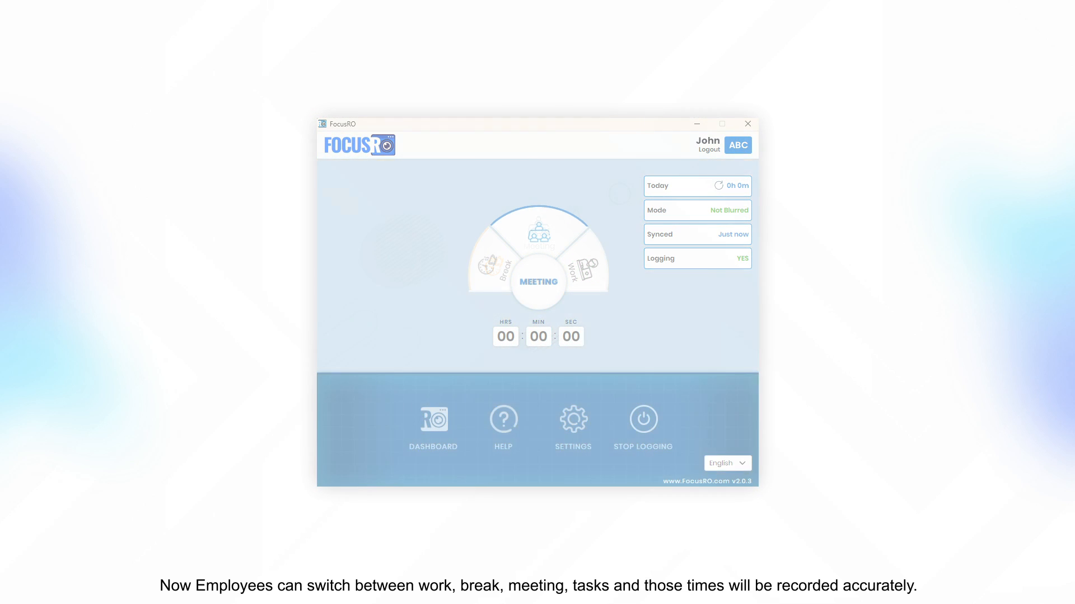
left_click(584, 269)
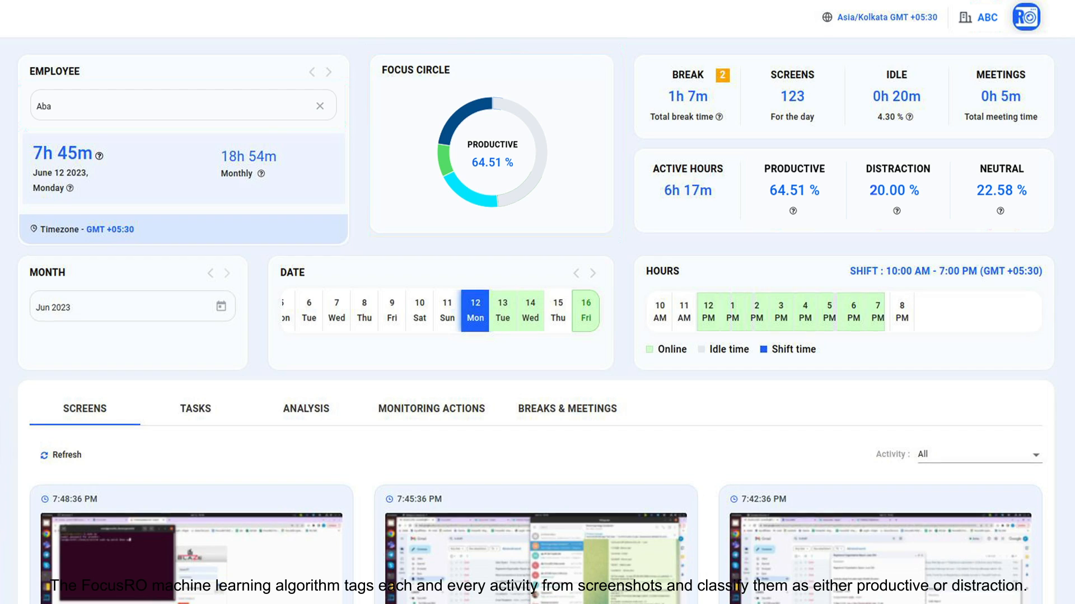
Scroll the Screens tab to show screenshots labeled productive or distraction with ML percentages.
scroll("down", 3)
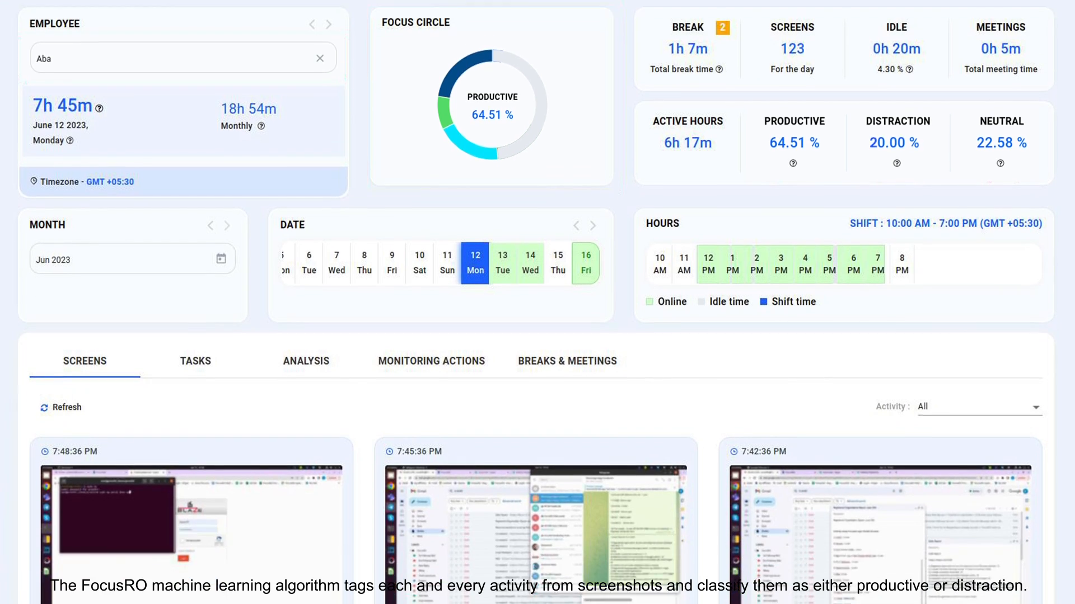
scroll("down", 3)
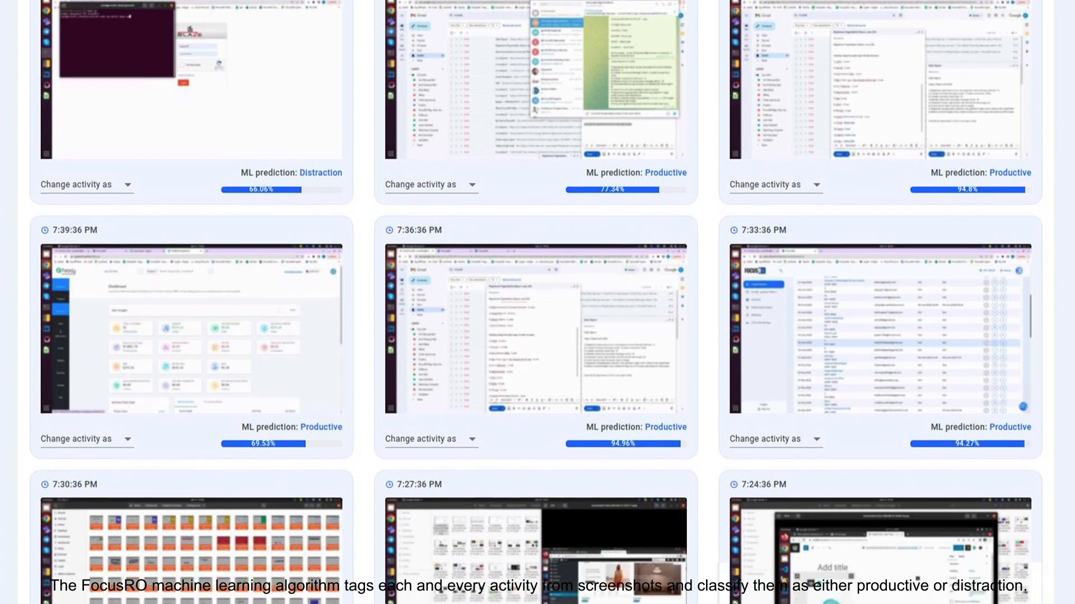
scroll("down", 3)
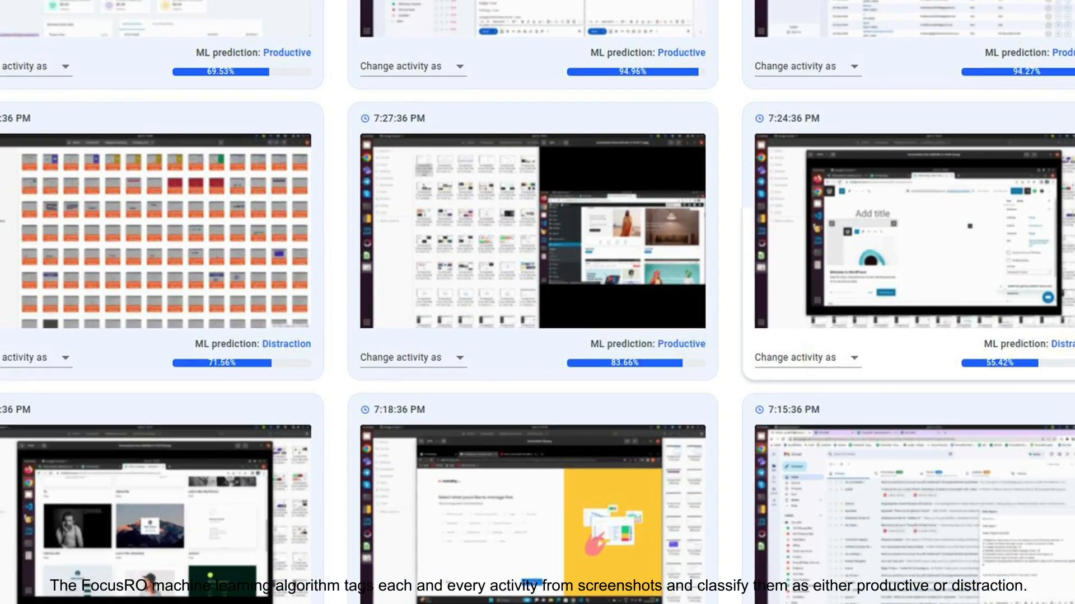